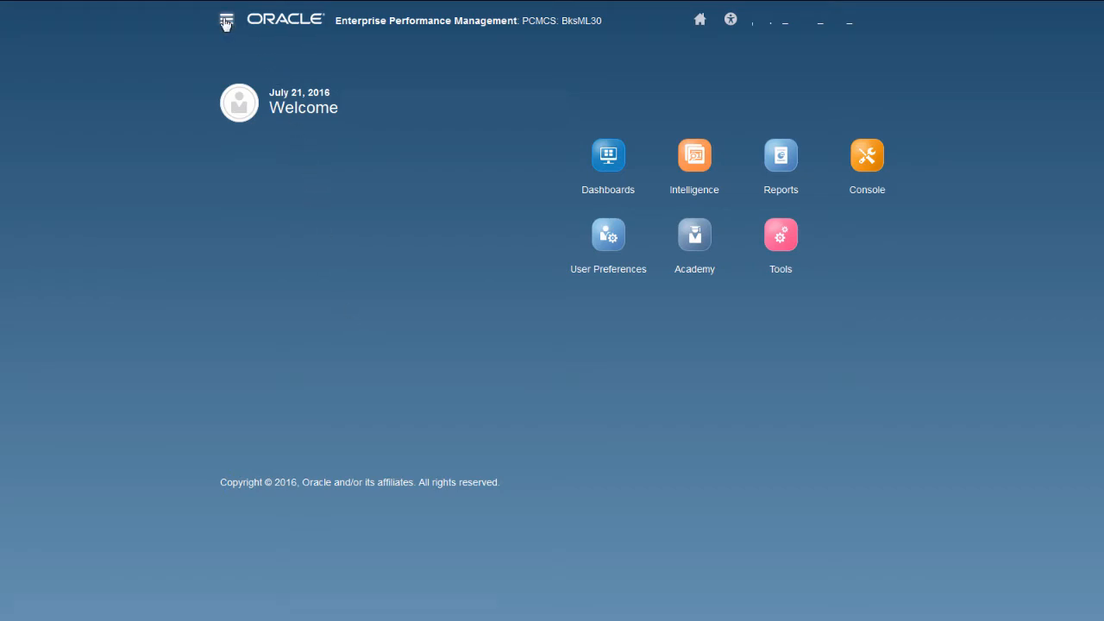
Go to Manage Rules from the Navigator's Administer area.
{"action": "left_click", "coordinate": [228, 19]}
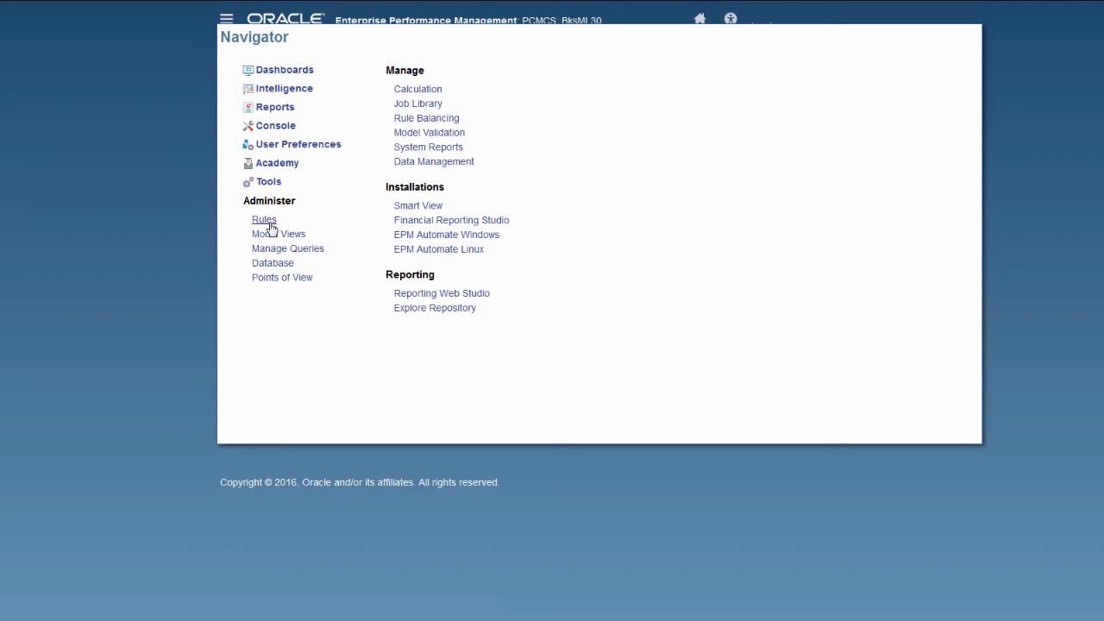
{"action": "left_click", "coordinate": [264, 220]}
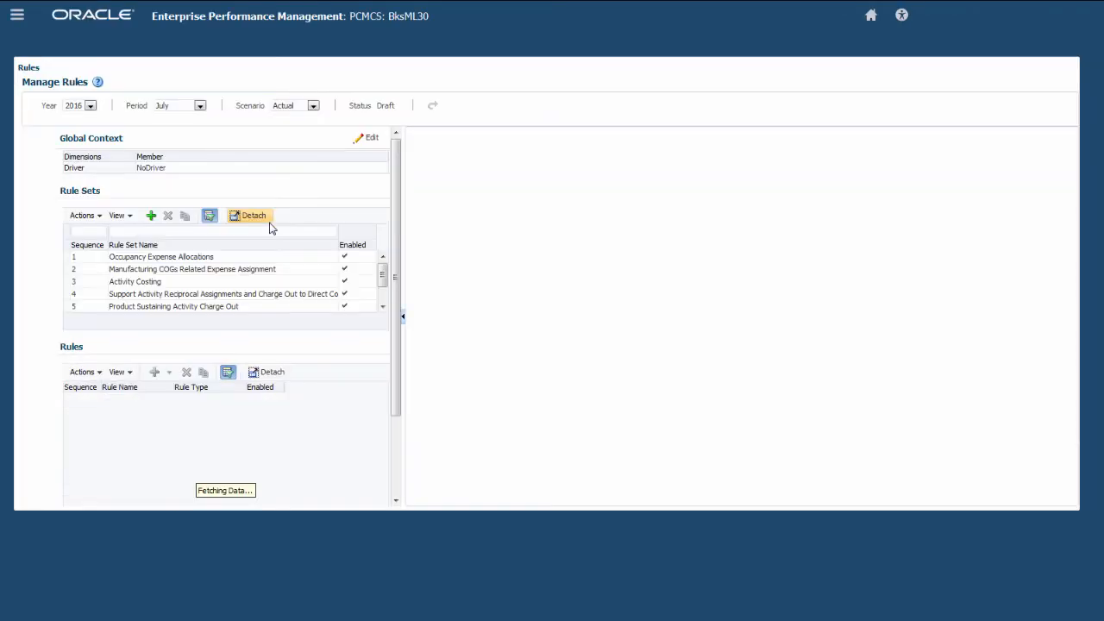
View the Occupancy Expense Allocations rule set, then switch to the Rule Balancing report via Navigator.
{"action": "left_click", "coordinate": [162, 255]}
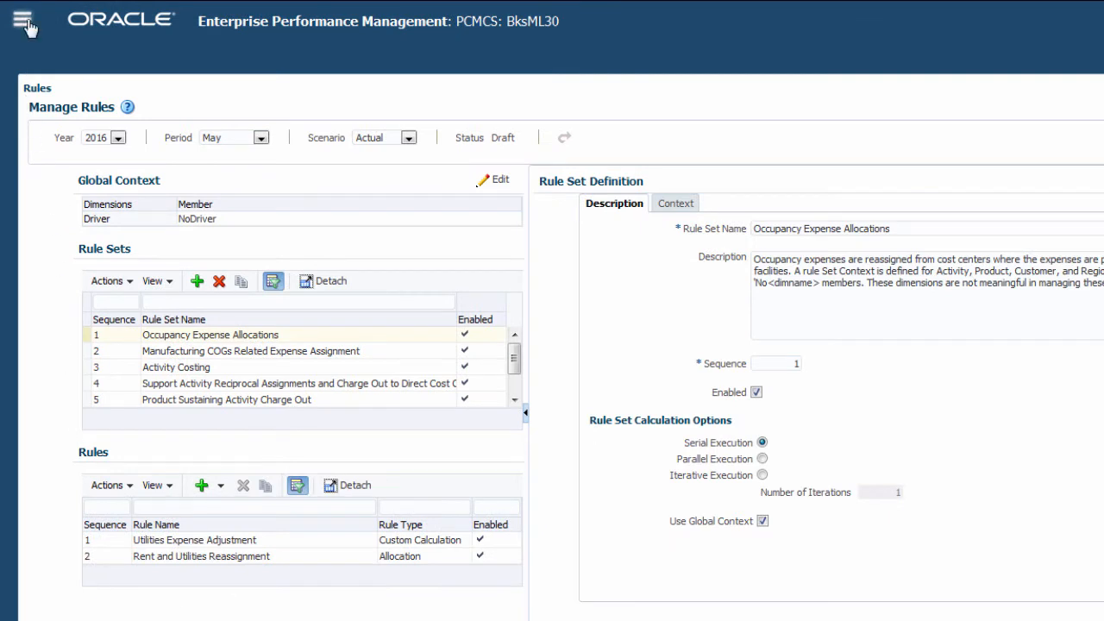
{"action": "left_click", "coordinate": [24, 20]}
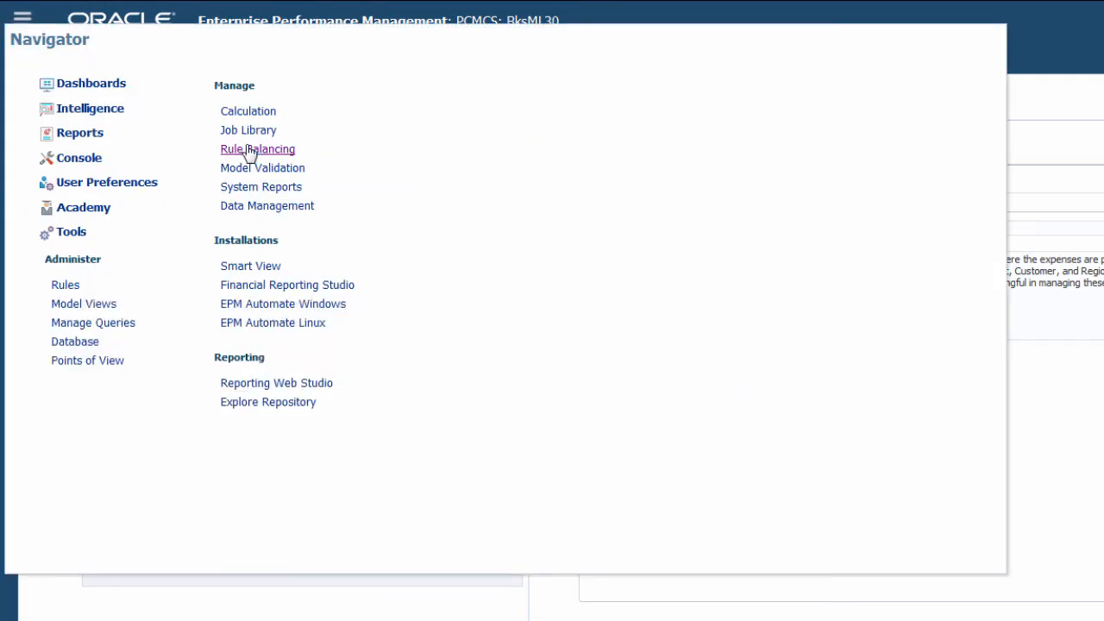
{"action": "left_click", "coordinate": [257, 148]}
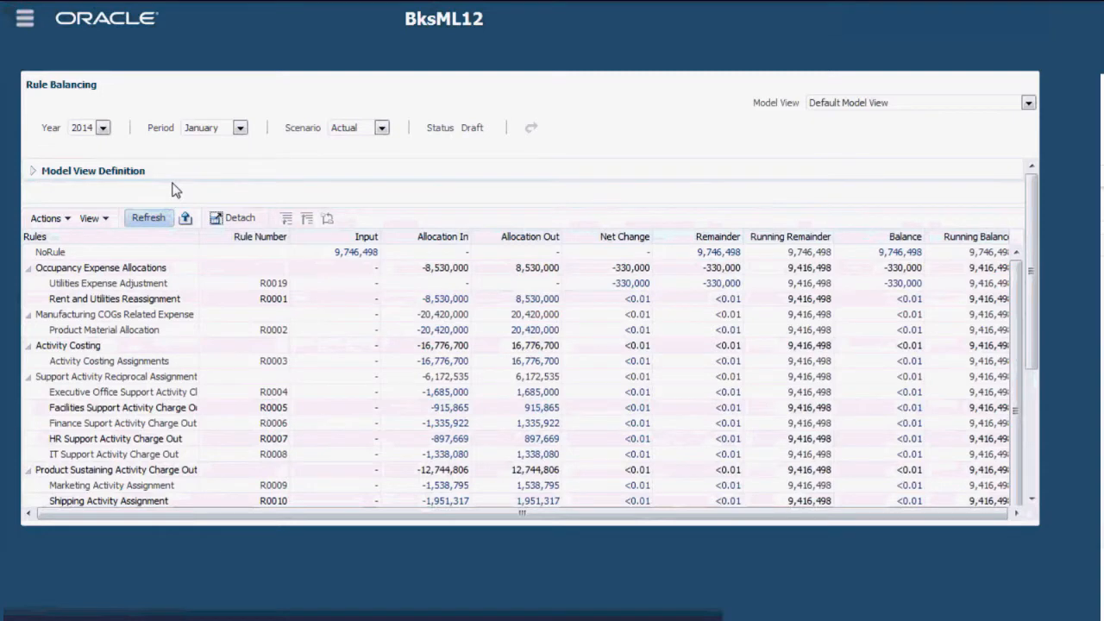